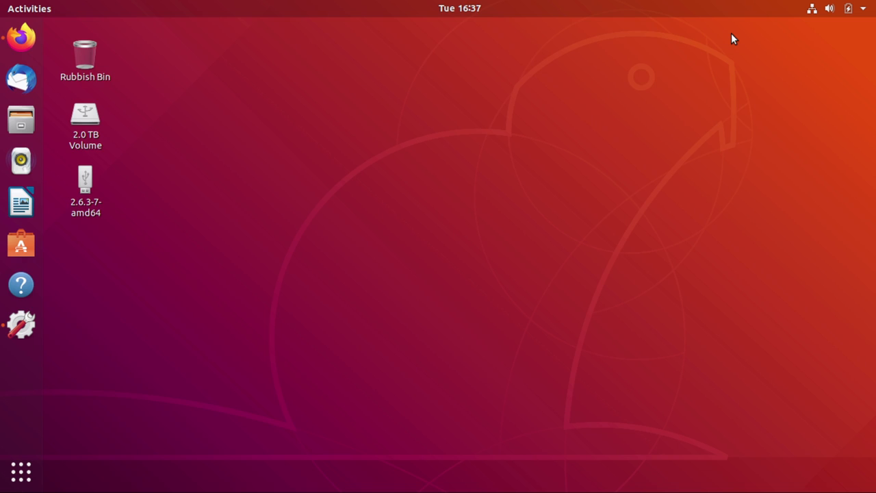
mouse_move(402, 132)
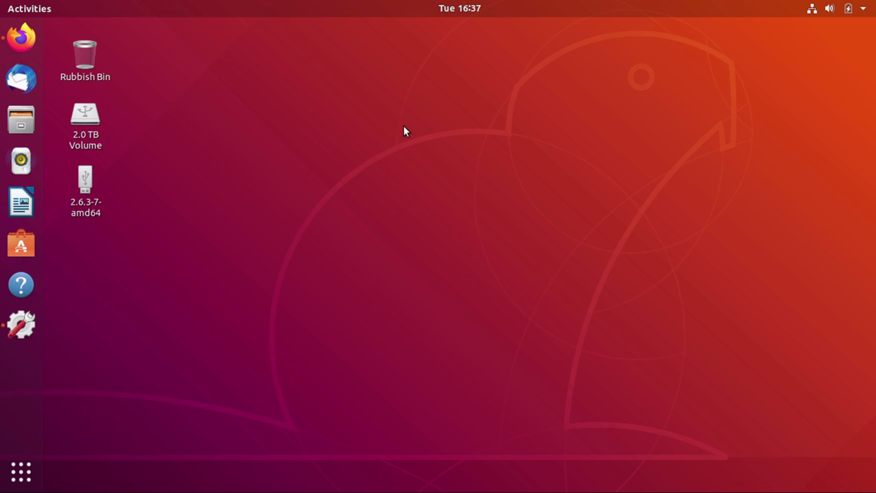
mouse_move(387, 163)
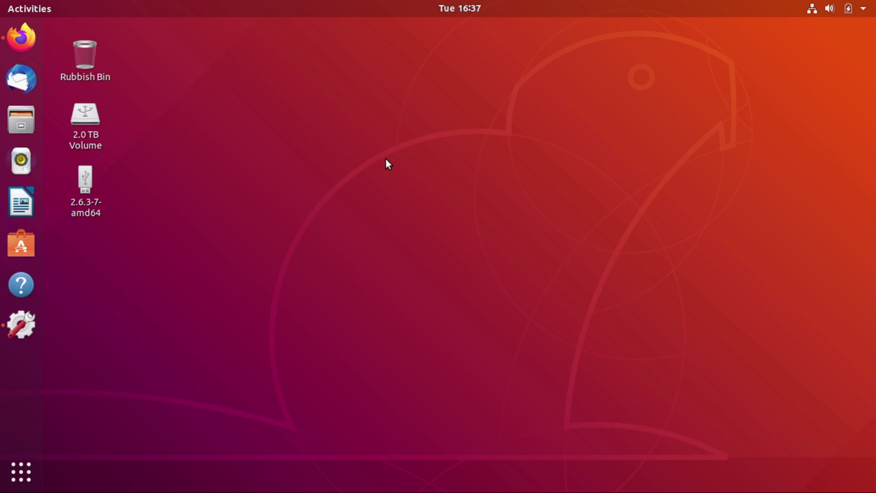
mouse_move(20, 43)
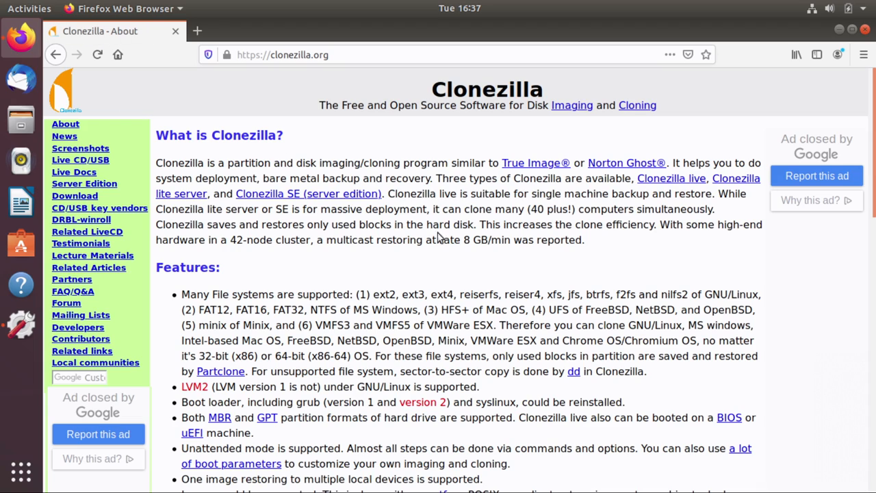
mouse_move(440, 238)
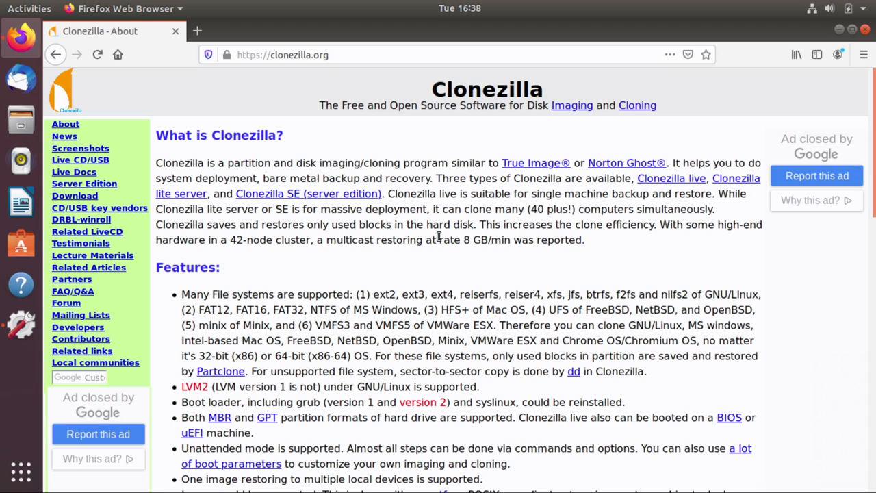
mouse_move(435, 199)
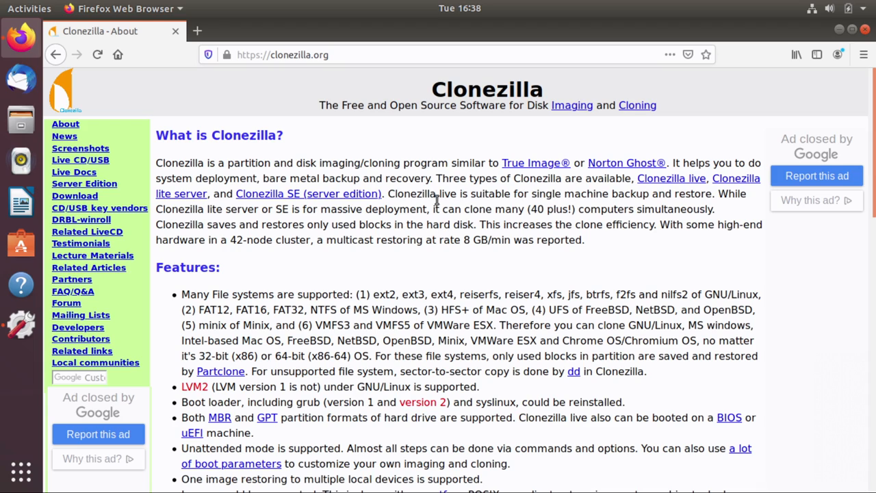
mouse_move(432, 208)
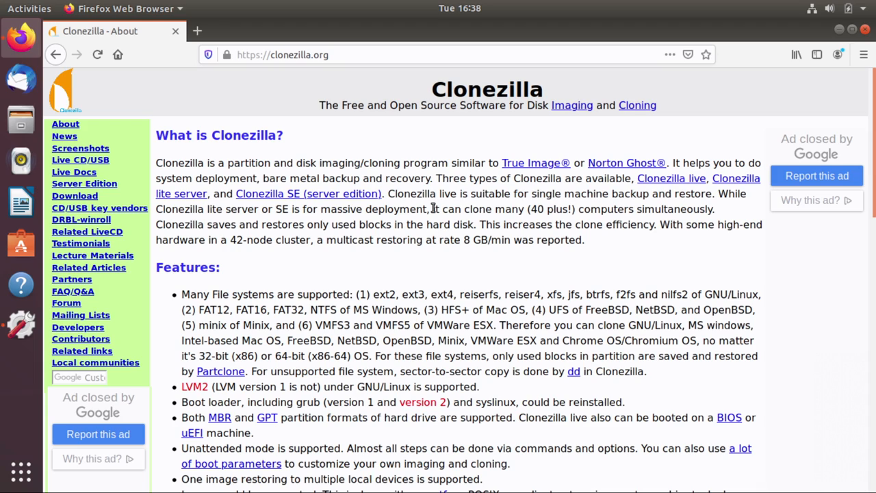
mouse_move(446, 207)
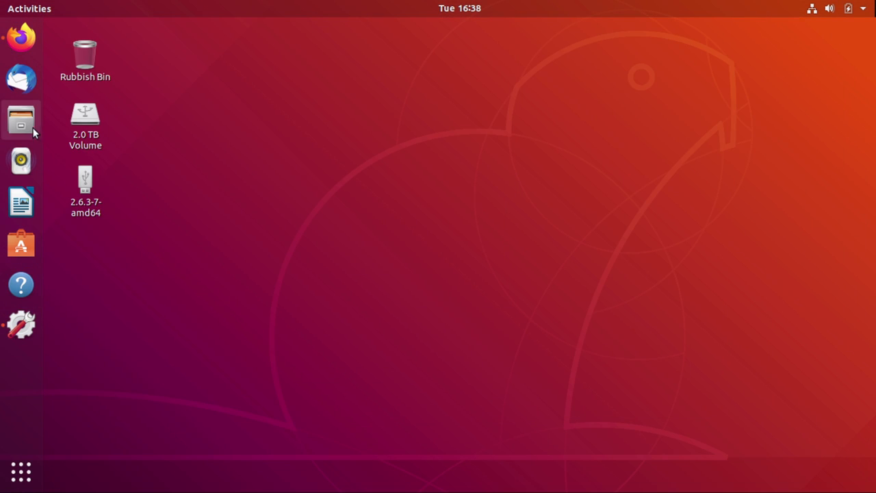
- Browse the Clonezilla USB key 2.6.3-7-amd64 contents in the Files manager
left_click(22, 121)
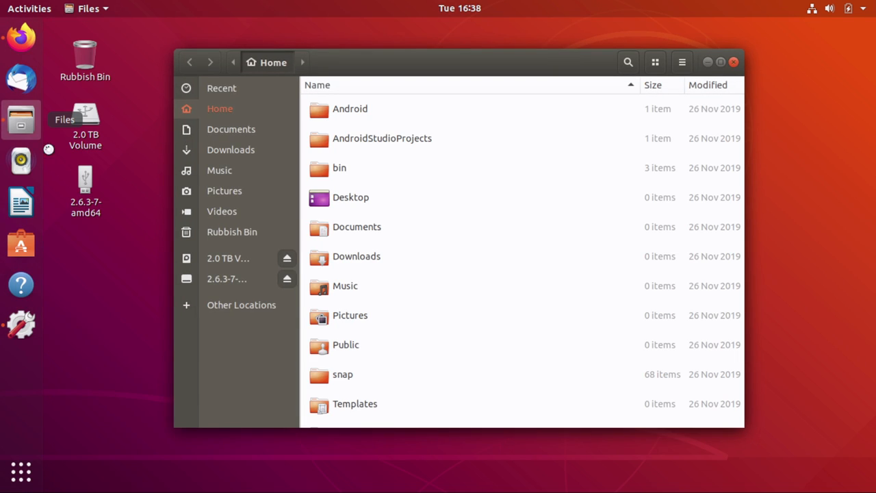
left_click(228, 279)
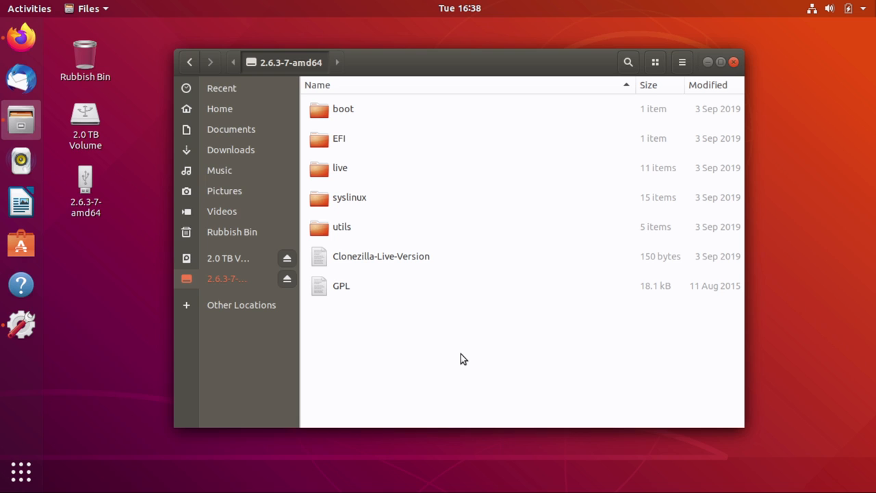
left_click(233, 279)
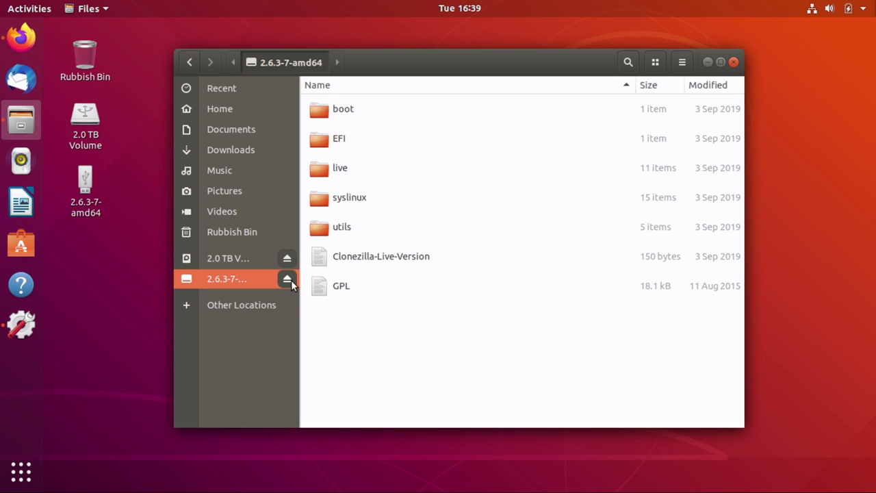
- Safely eject the Clonezilla USB key and close the Files window
left_click(287, 280)
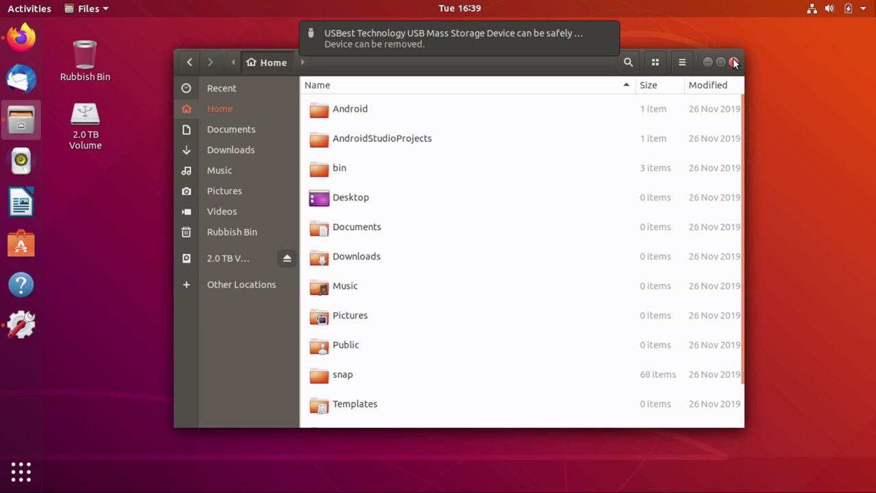
left_click(731, 63)
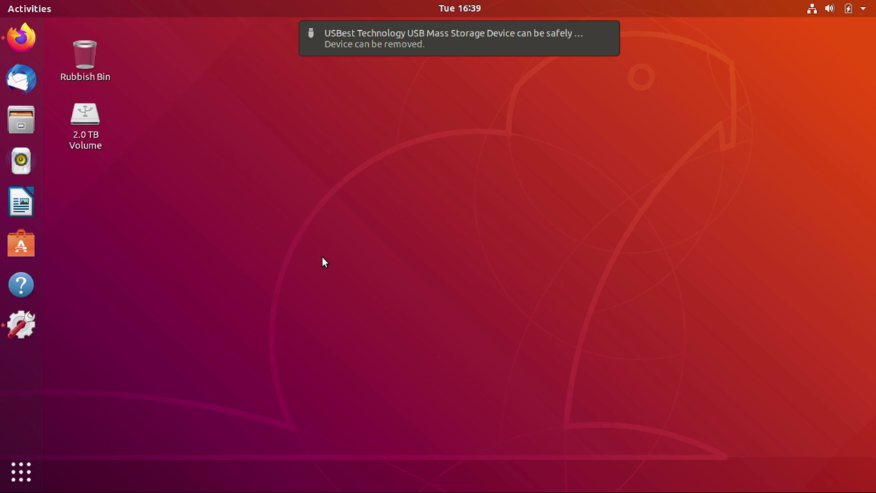